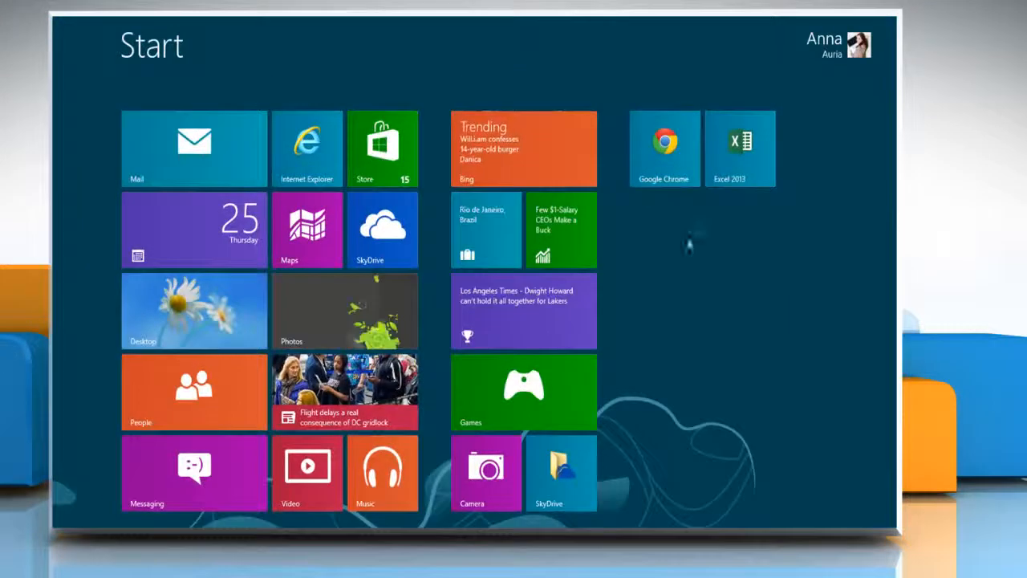
# - Launch Excel 2013 from the Start screen tile, opening the New Data workbook
pyautogui.click(739, 147)
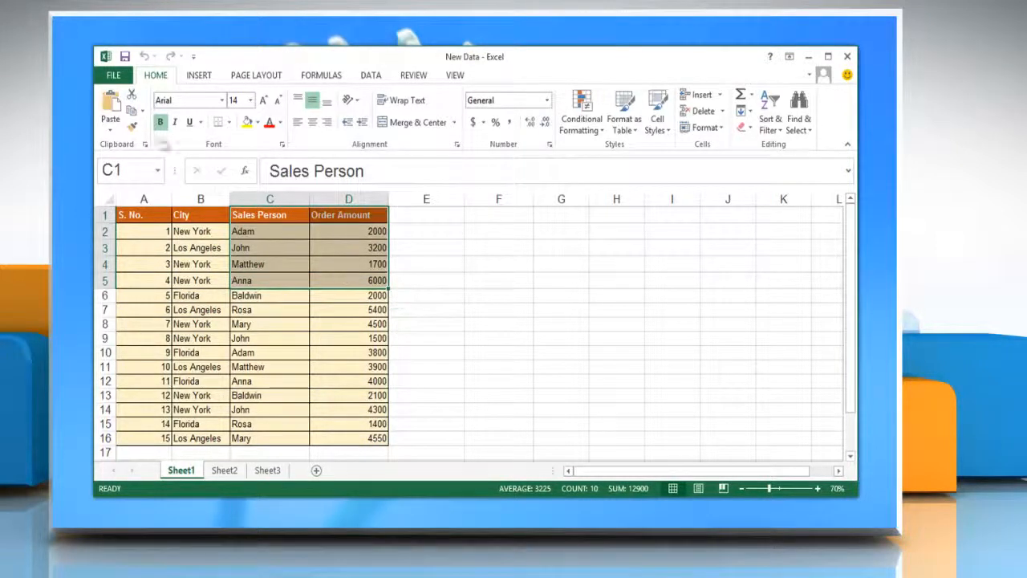
# - Paste C1:D5 (salespeople and order amounts) into F1 as values only via Paste Special
pyautogui.press('ctrl+c')
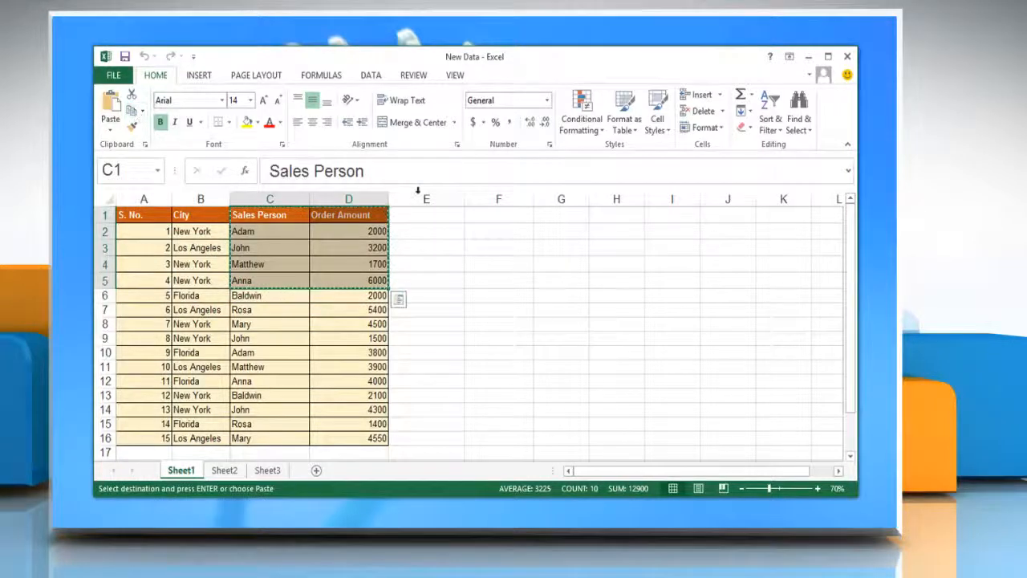
pyautogui.click(498, 215)
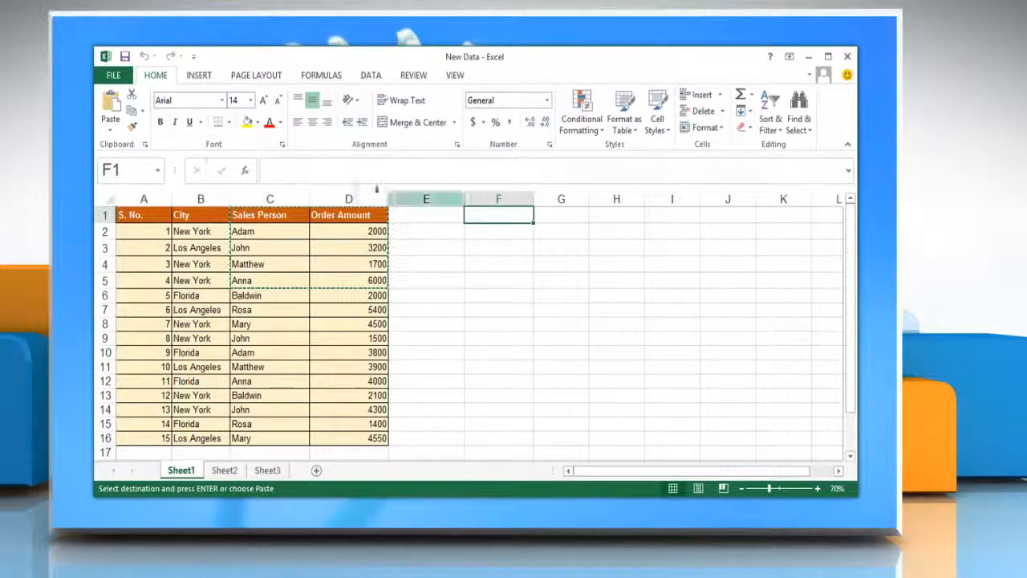
pyautogui.click(109, 119)
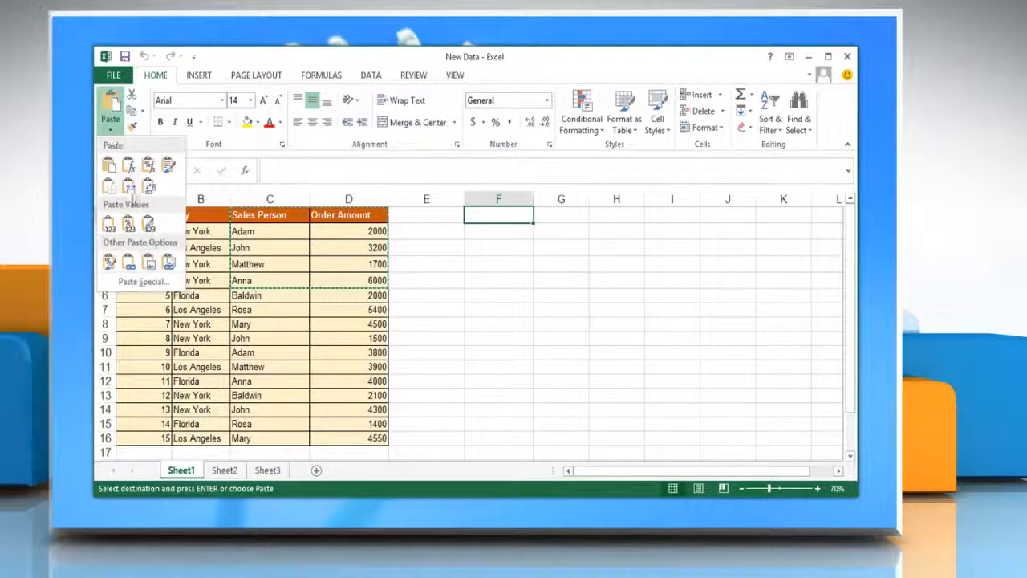
pyautogui.click(145, 281)
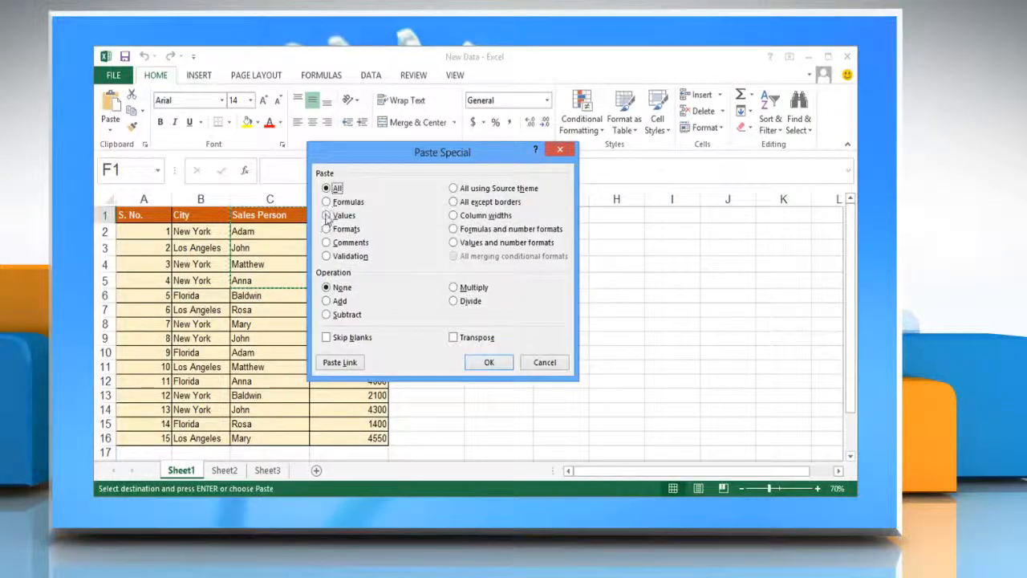
pyautogui.click(326, 215)
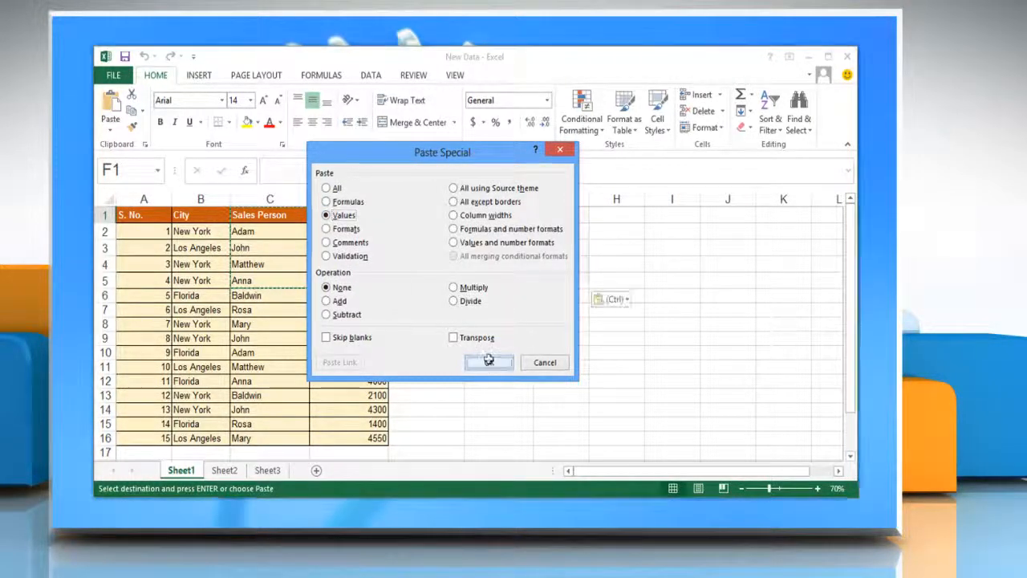
pyautogui.click(488, 362)
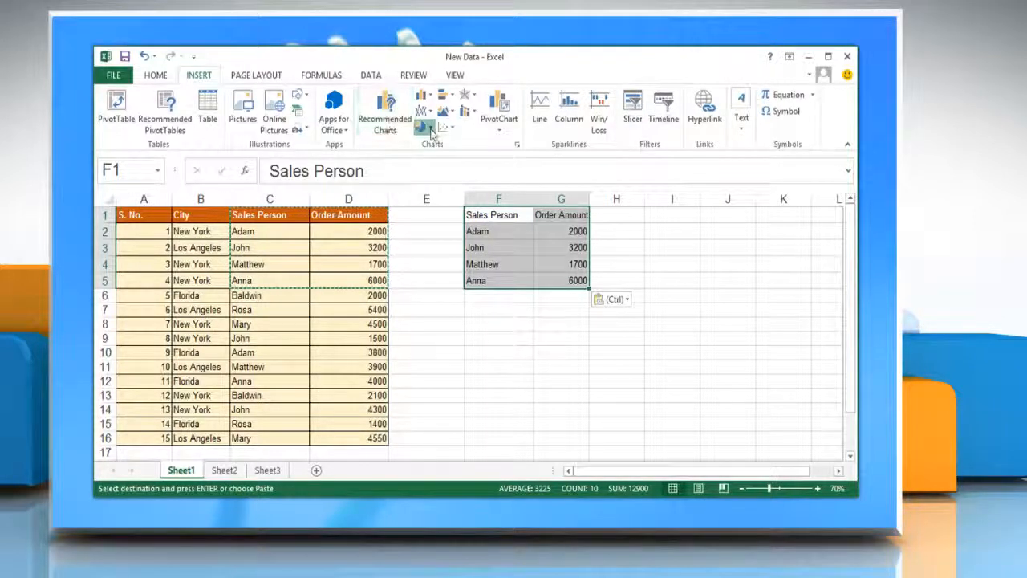
# - Insert a 3-D Pie chart of the pasted F1:G5 order amounts
pyautogui.click(432, 128)
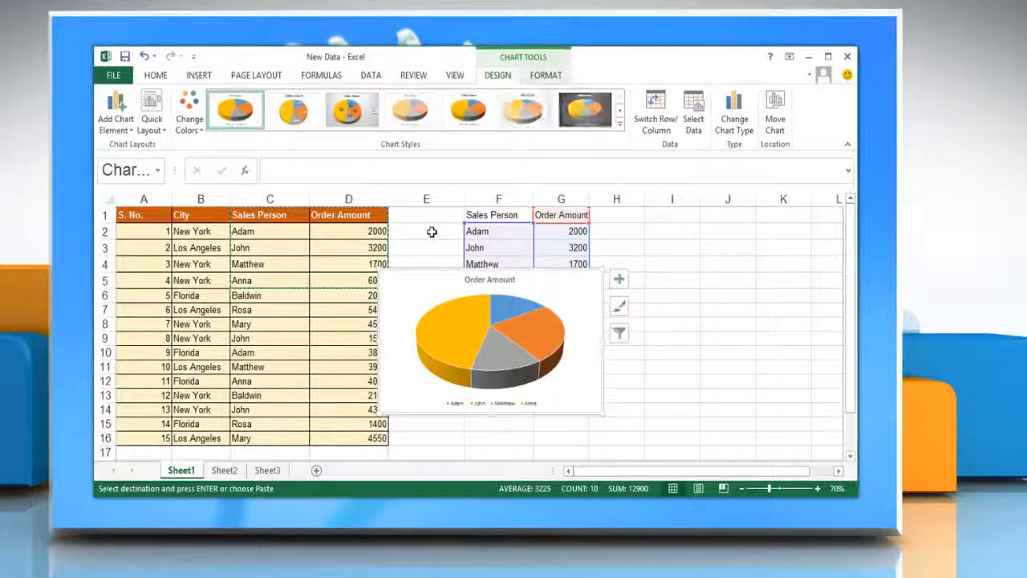